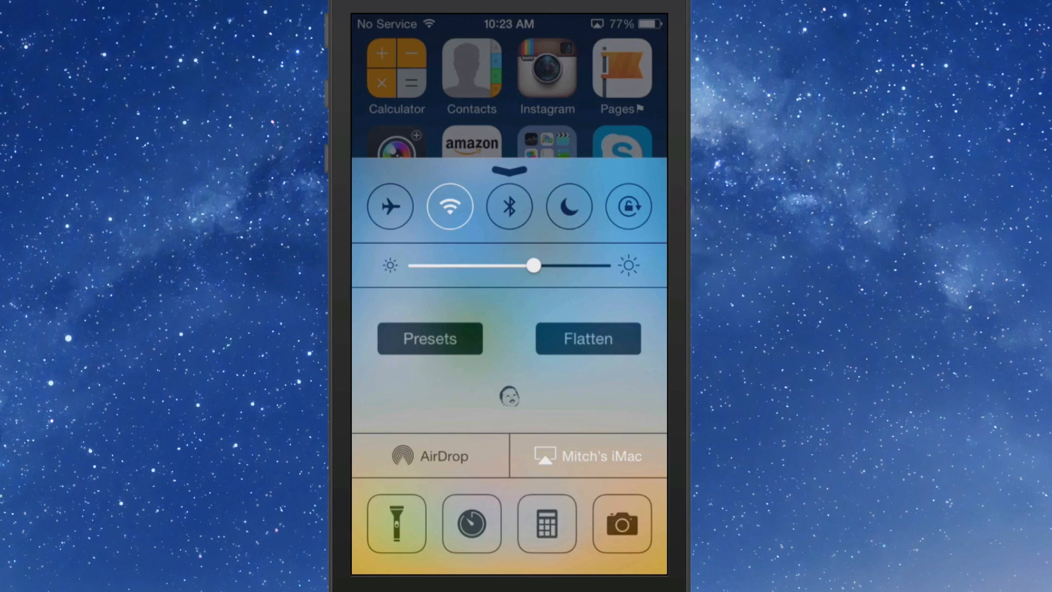
Show the Presets list scrolled to the Rock, Flat and Soft equalizer presets.
click(429, 337)
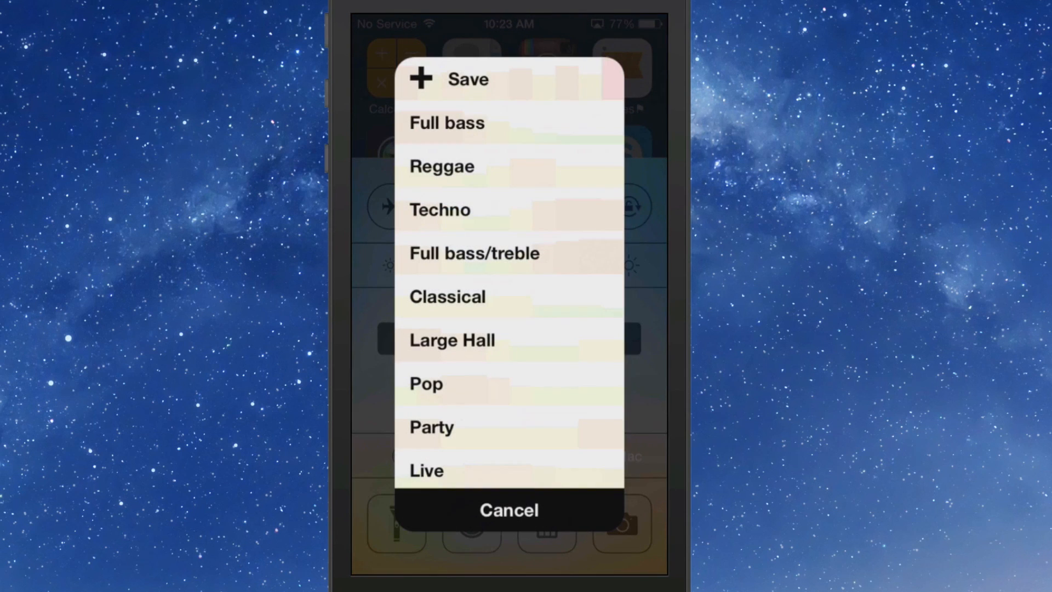
scroll(down, 3)
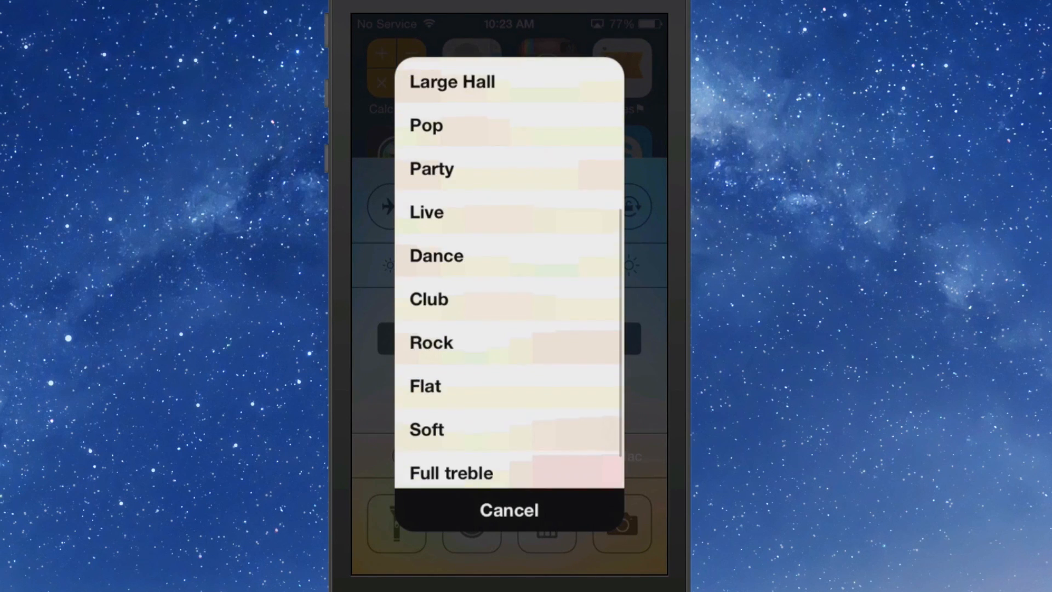